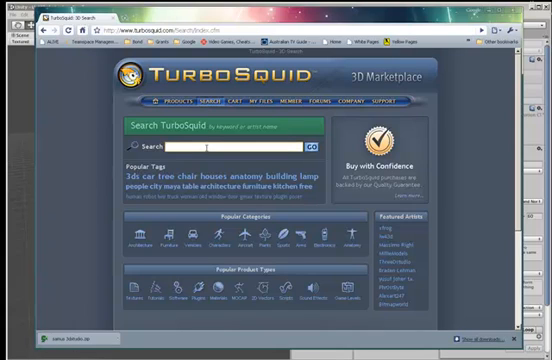
pyautogui.moveTo(207, 158)
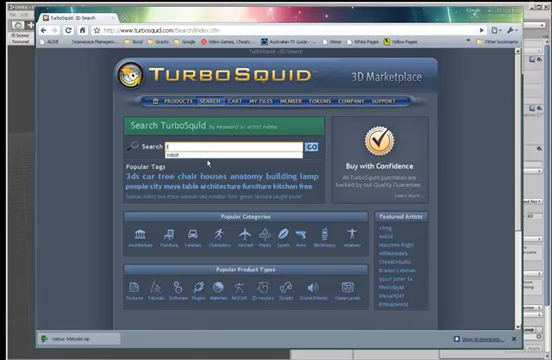
# - Search TurboSquid for 'robot' and scroll through the results
pyautogui.write('robot')
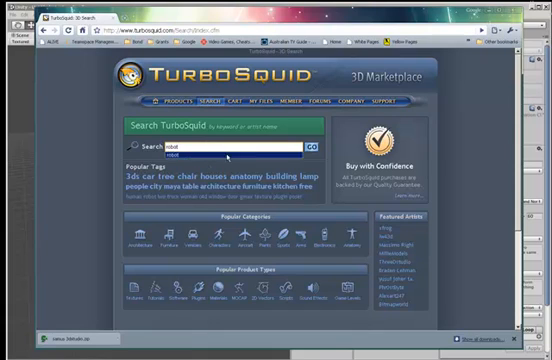
pyautogui.click(311, 144)
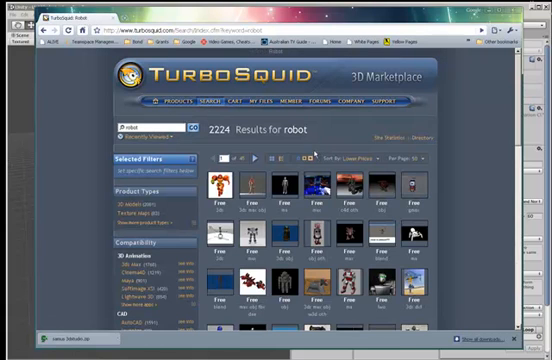
pyautogui.scroll(-3)
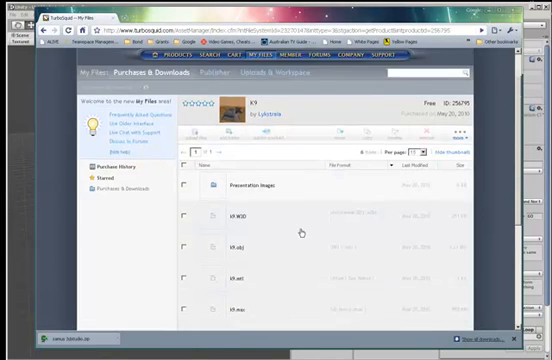
pyautogui.scroll(-3)
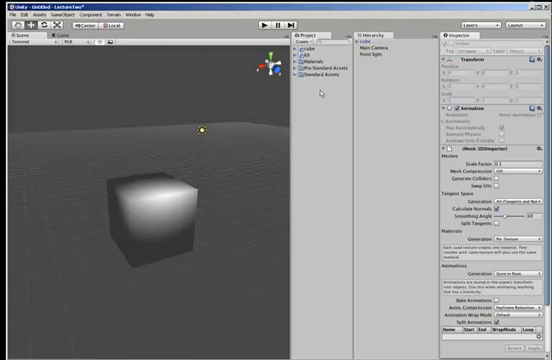
# - Switch to Unity to view the K9 model's importer settings beside the cube
pyautogui.click(320, 50)
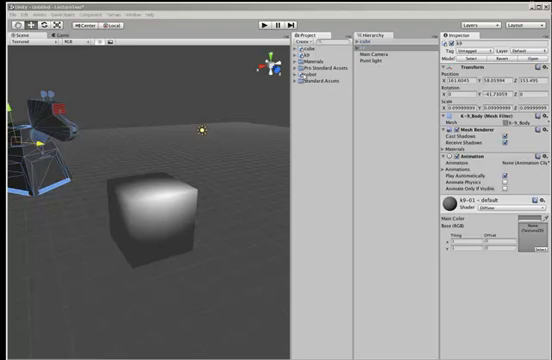
# - Add the robot asset to the scene and use Move To View to place it at the cube
pyautogui.click(364, 70)
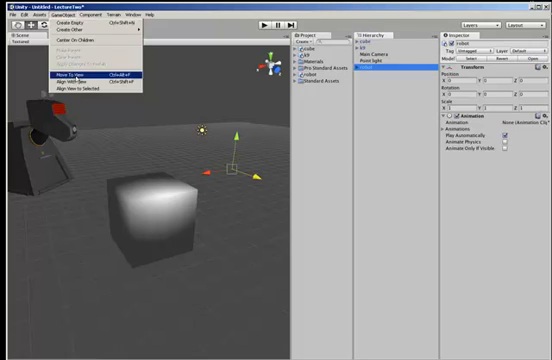
pyautogui.click(70, 75)
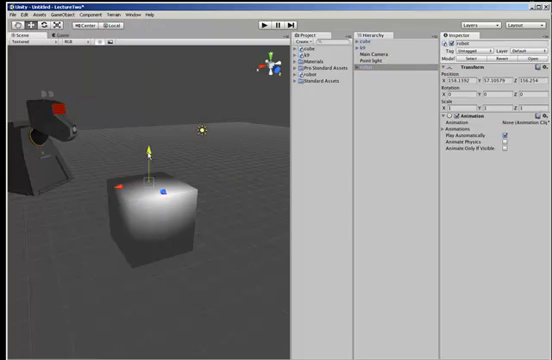